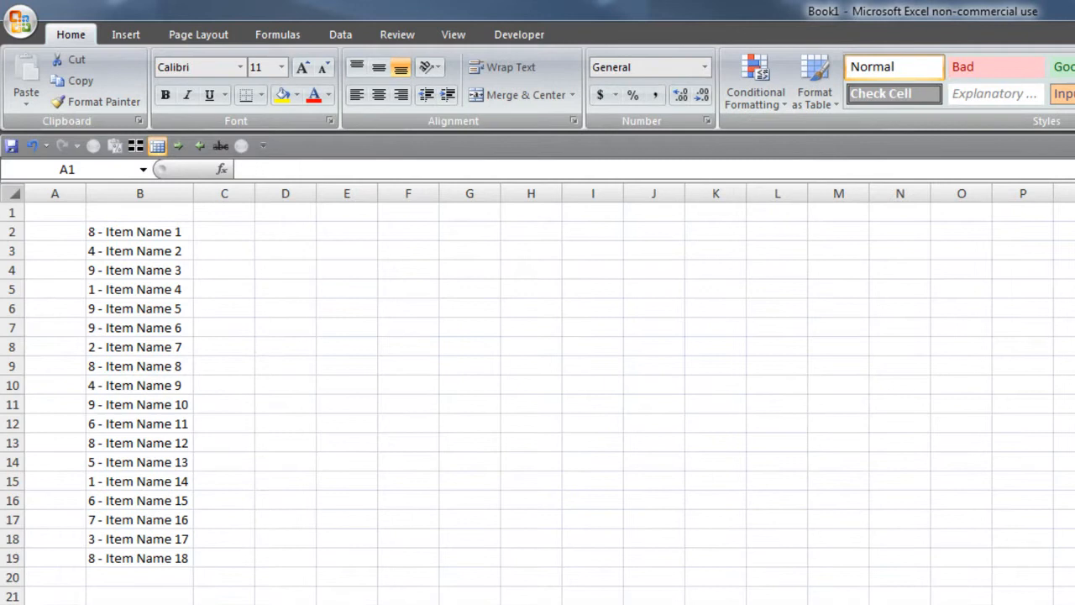
pyautogui.moveTo(208, 205)
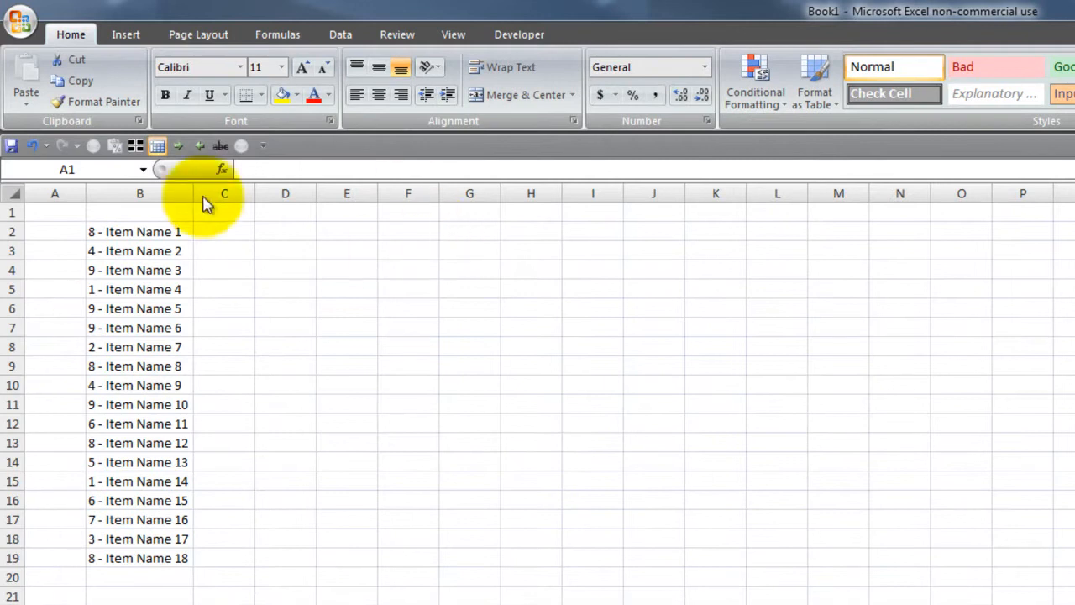
# Select column B of quantity-and-name entries and bring up the Data tools
pyautogui.click(139, 232)
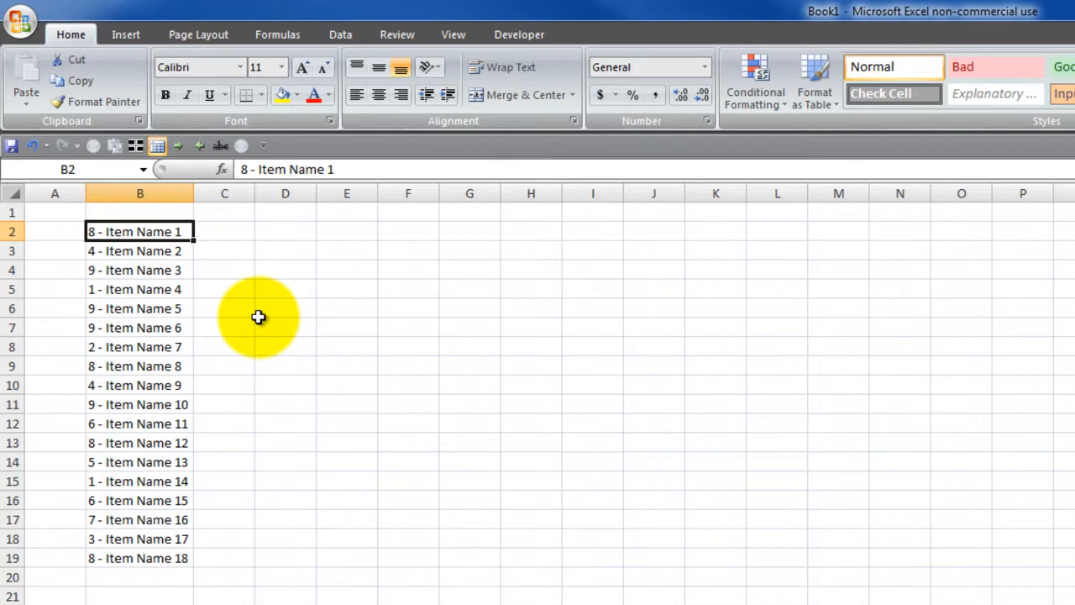
pyautogui.moveTo(249, 292)
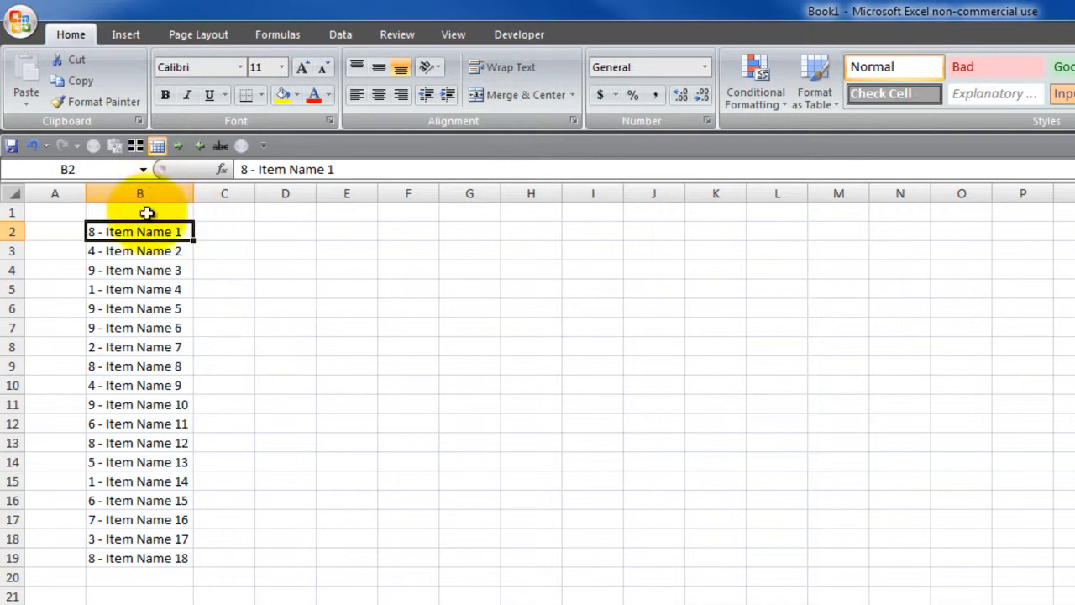
pyautogui.click(140, 194)
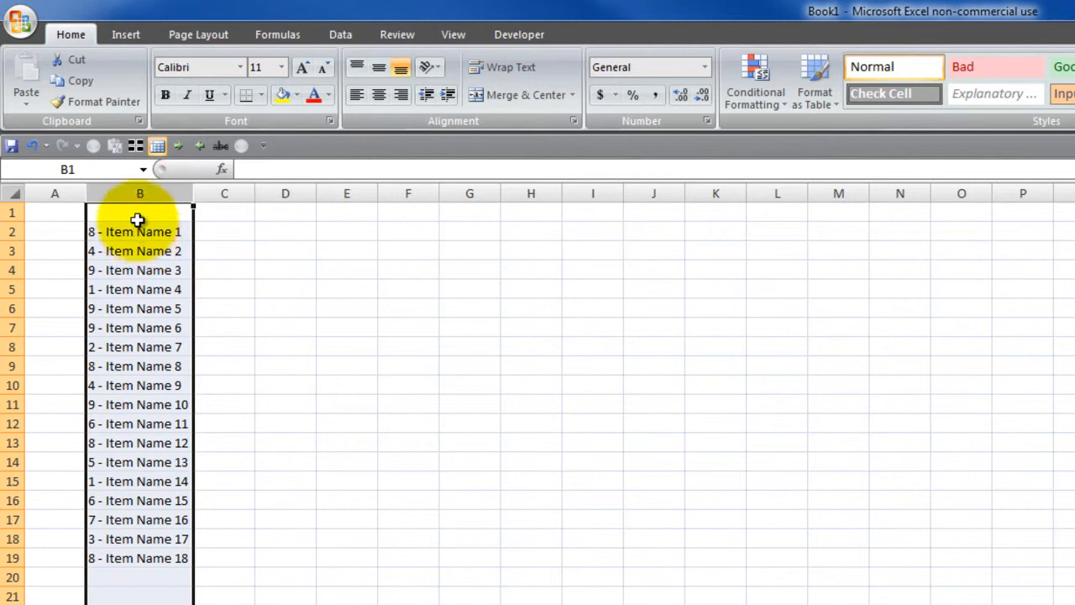
pyautogui.click(339, 33)
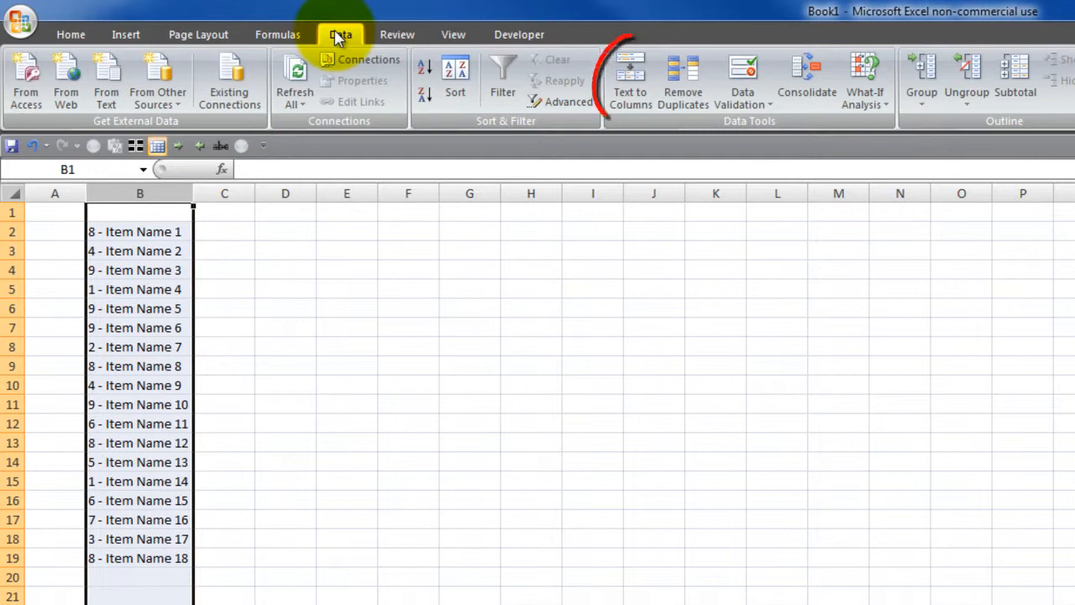
pyautogui.click(339, 33)
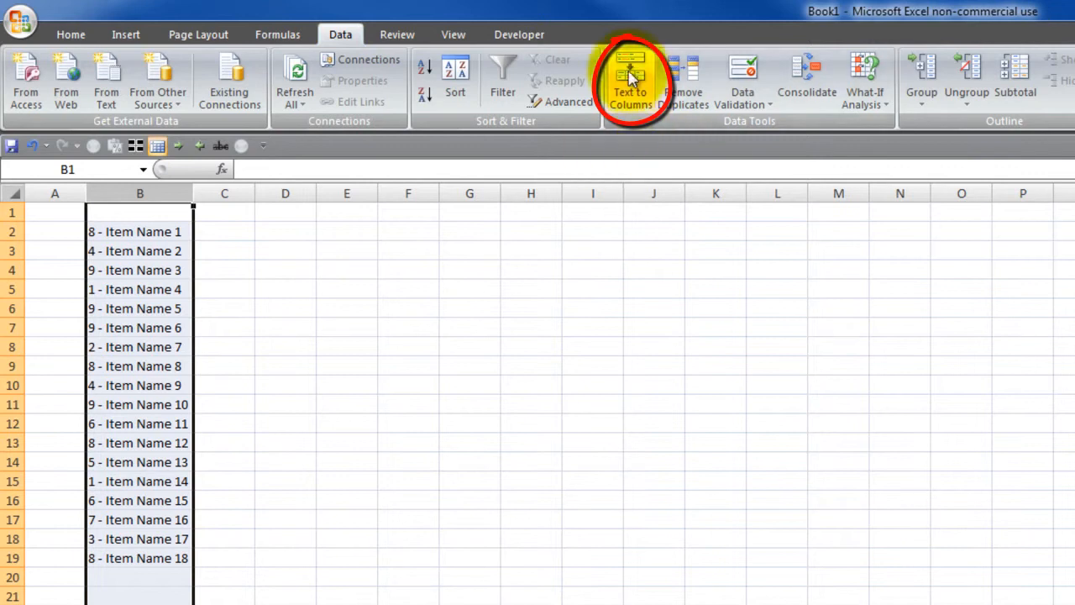
pyautogui.moveTo(632, 80)
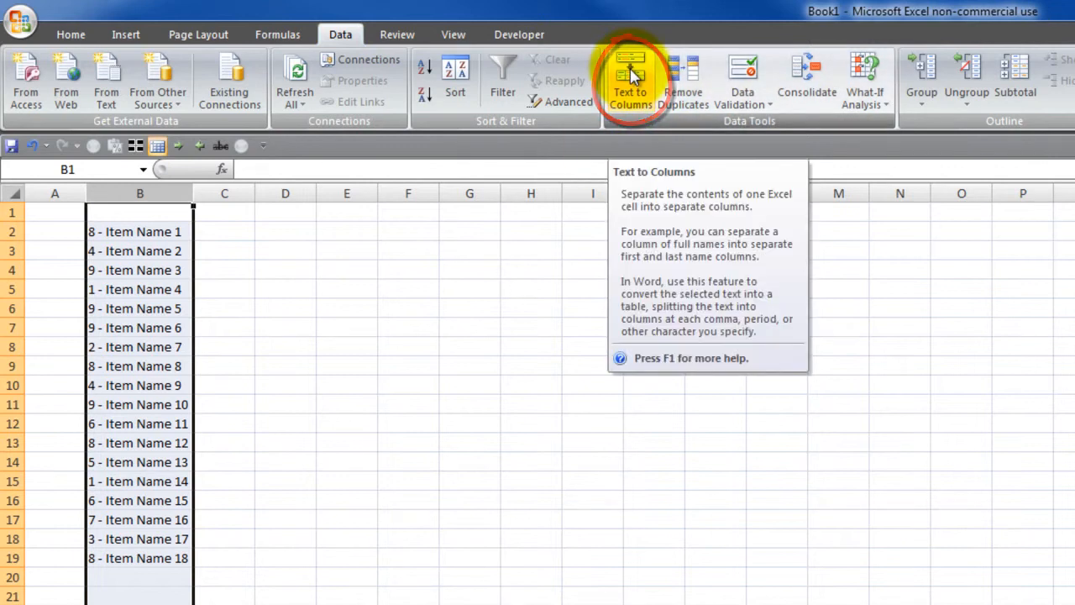
# Start Text to Columns on the entries with the Delimited data type chosen
pyautogui.click(629, 80)
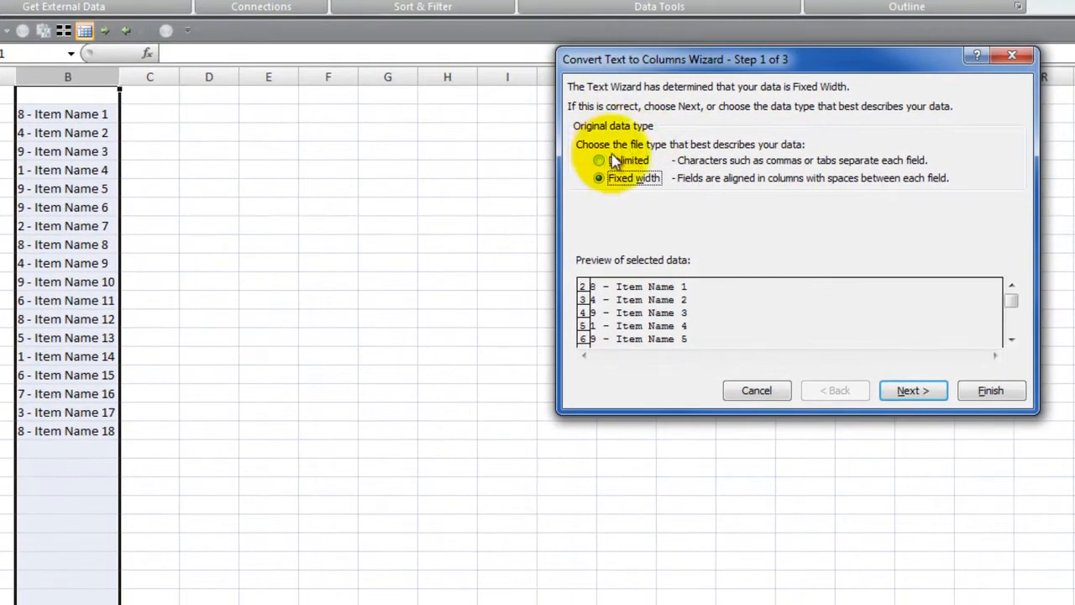
pyautogui.click(598, 161)
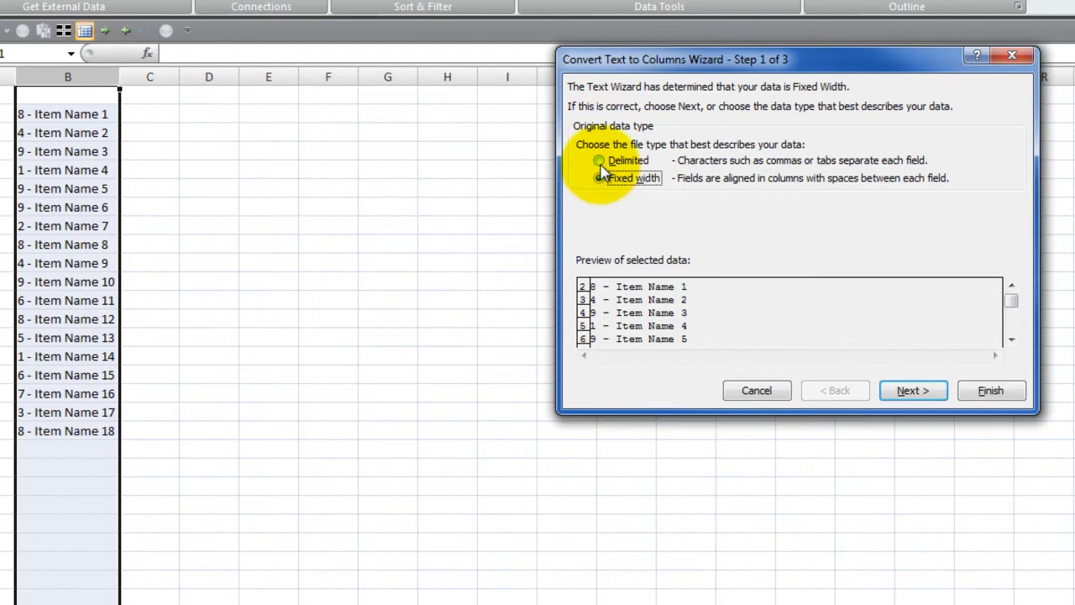
pyautogui.click(598, 161)
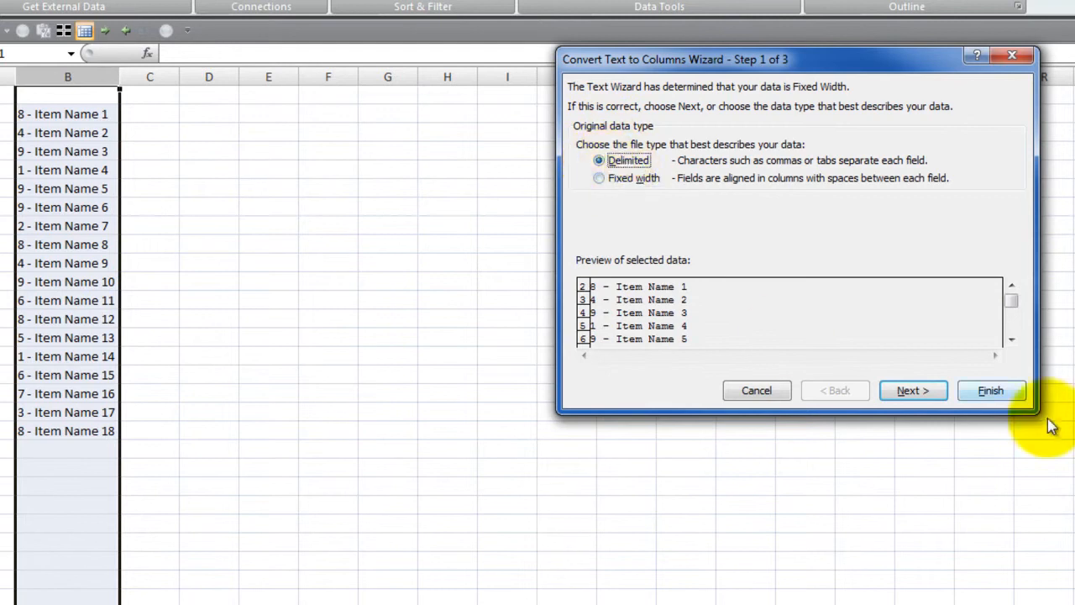
# Advance to step 2 and add a custom hyphen delimiter separating quantities from item names
pyautogui.click(914, 390)
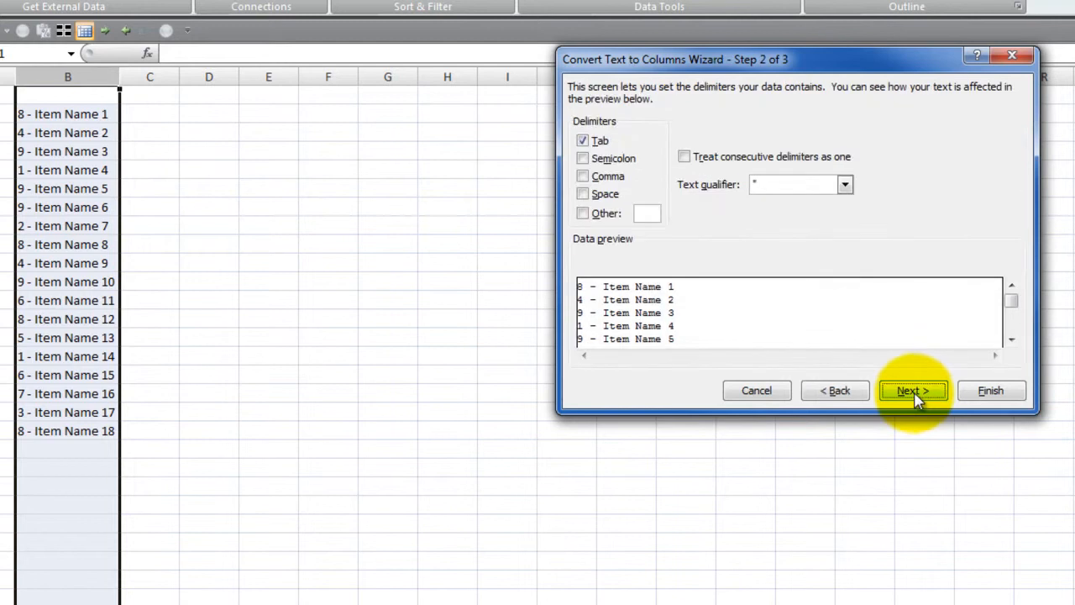
pyautogui.moveTo(584, 216)
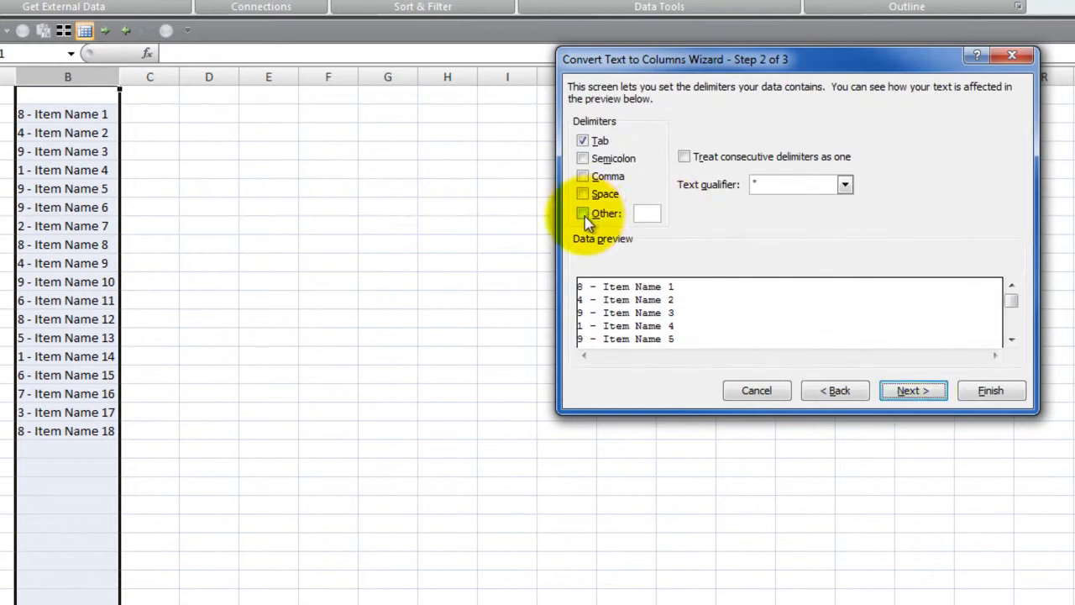
pyautogui.click(583, 211)
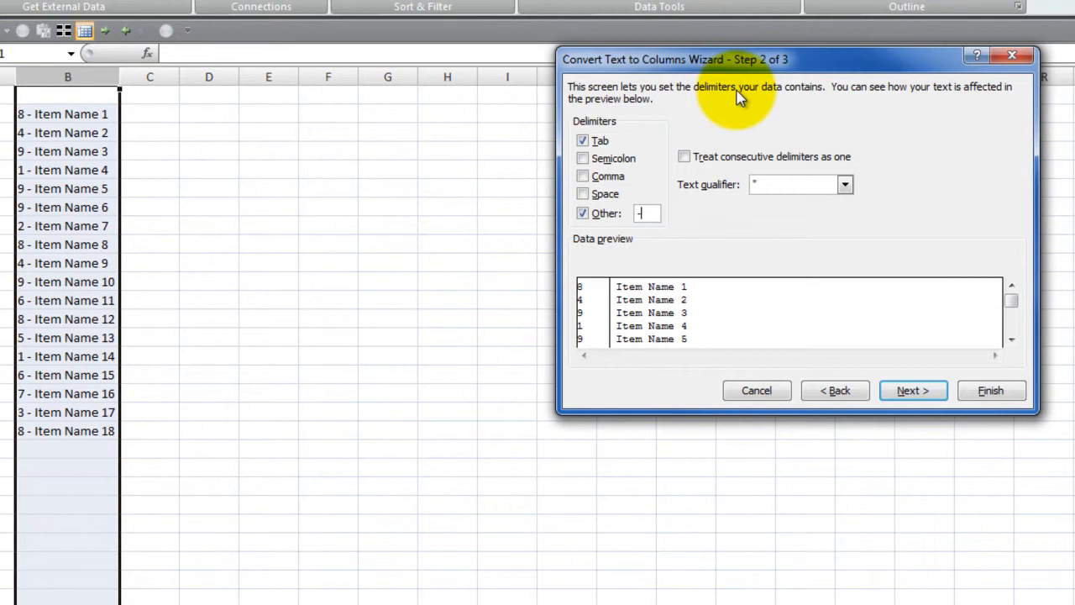
pyautogui.moveTo(592, 306)
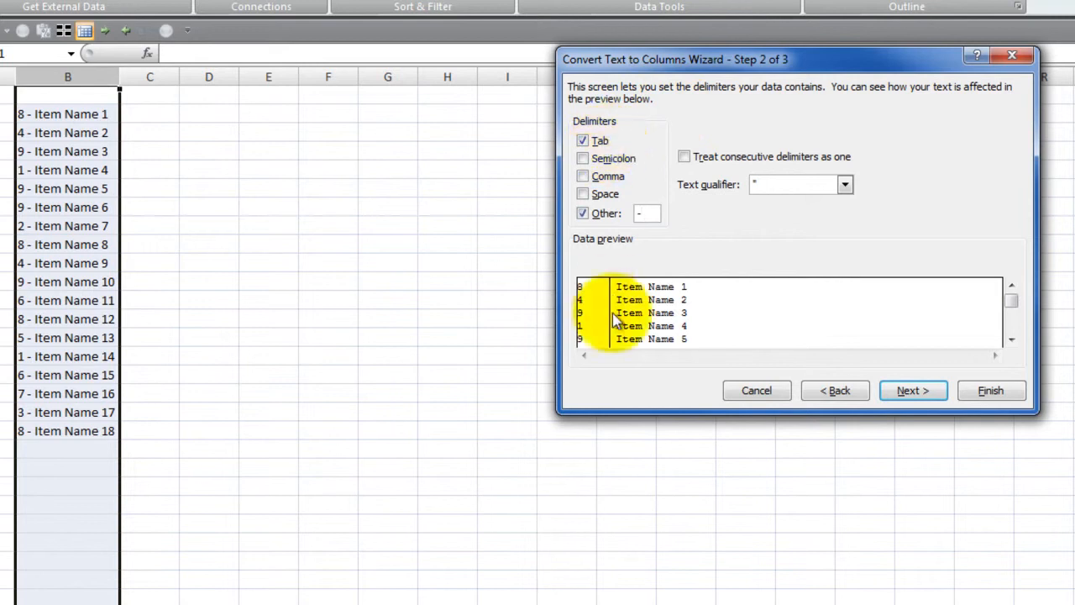
pyautogui.moveTo(596, 317)
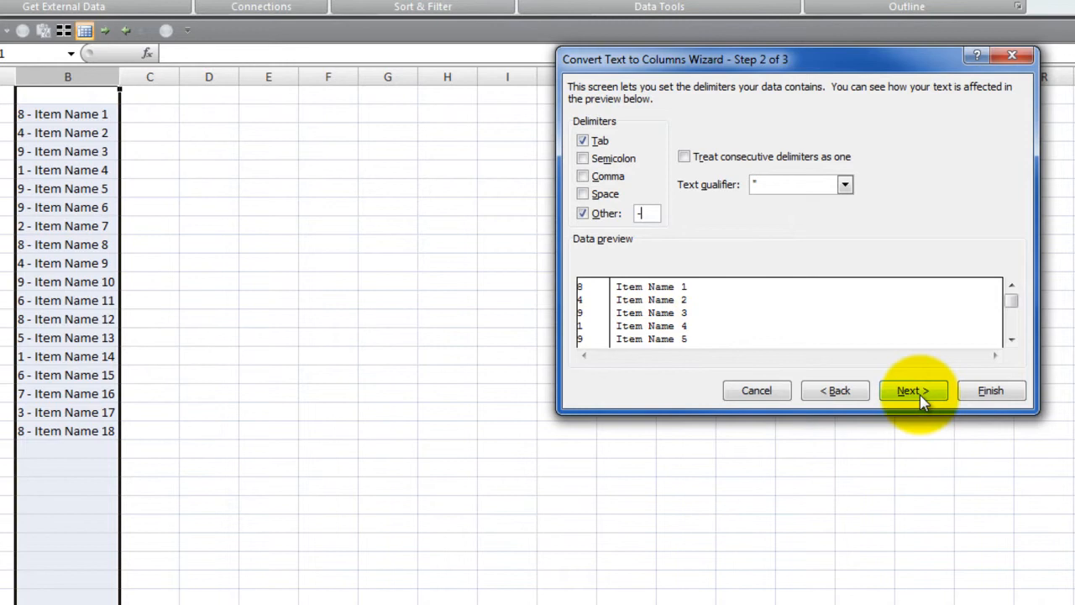
# Advance to the format step, trying Text then settling on General column format
pyautogui.click(913, 390)
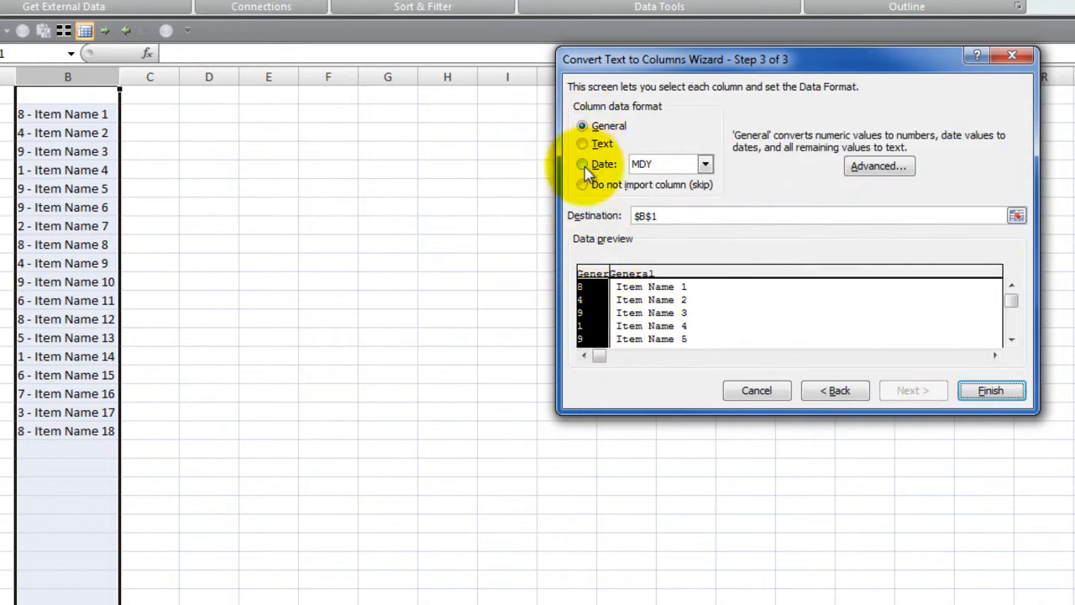
pyautogui.moveTo(601, 172)
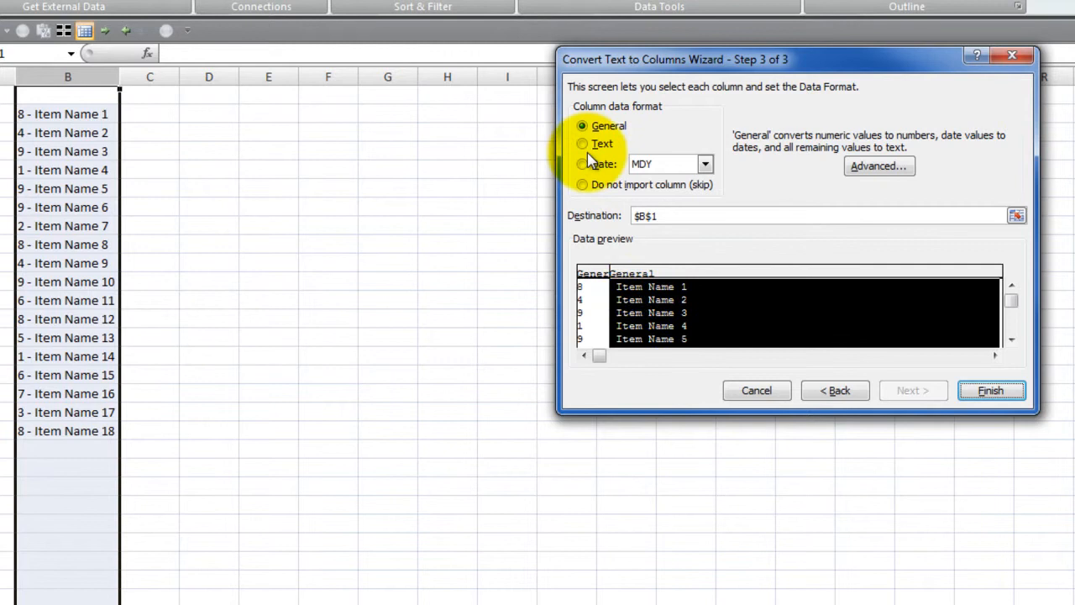
pyautogui.click(581, 143)
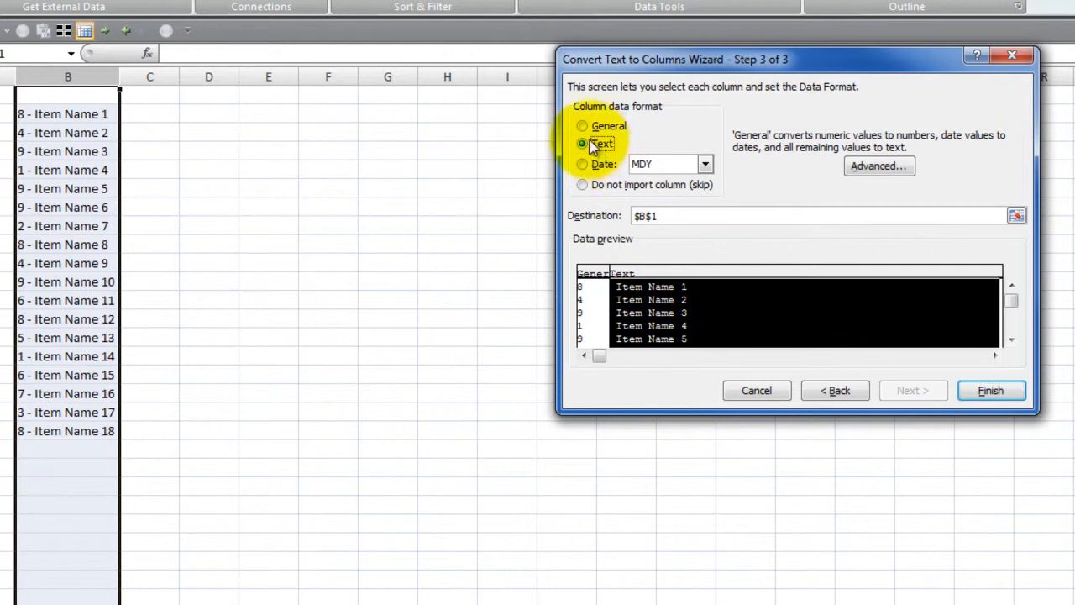
pyautogui.click(581, 125)
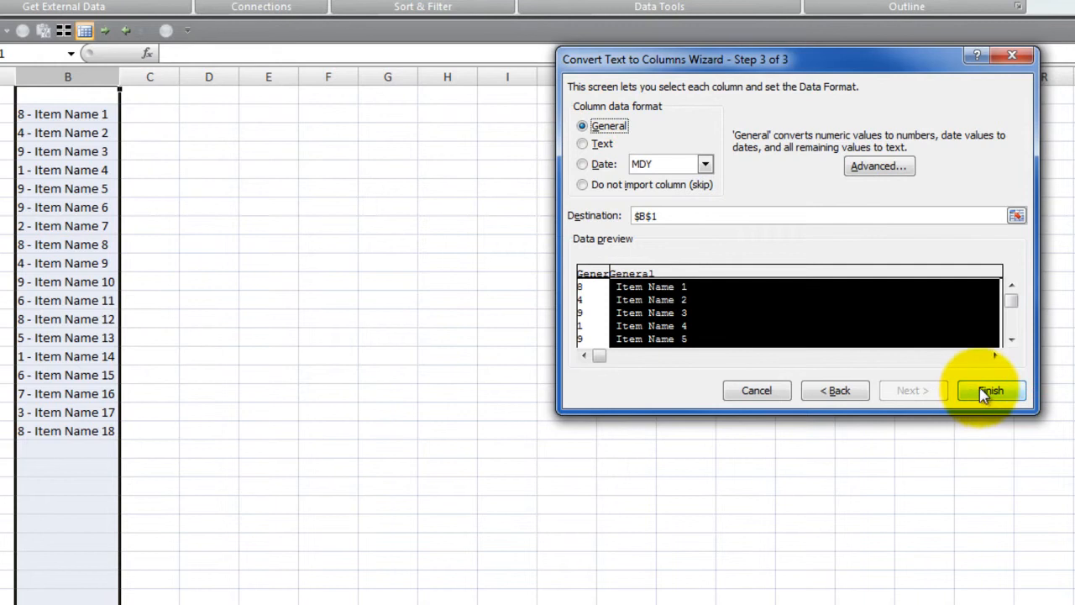
# Finish the split into columns B and C and head them Qty and Item
pyautogui.click(991, 390)
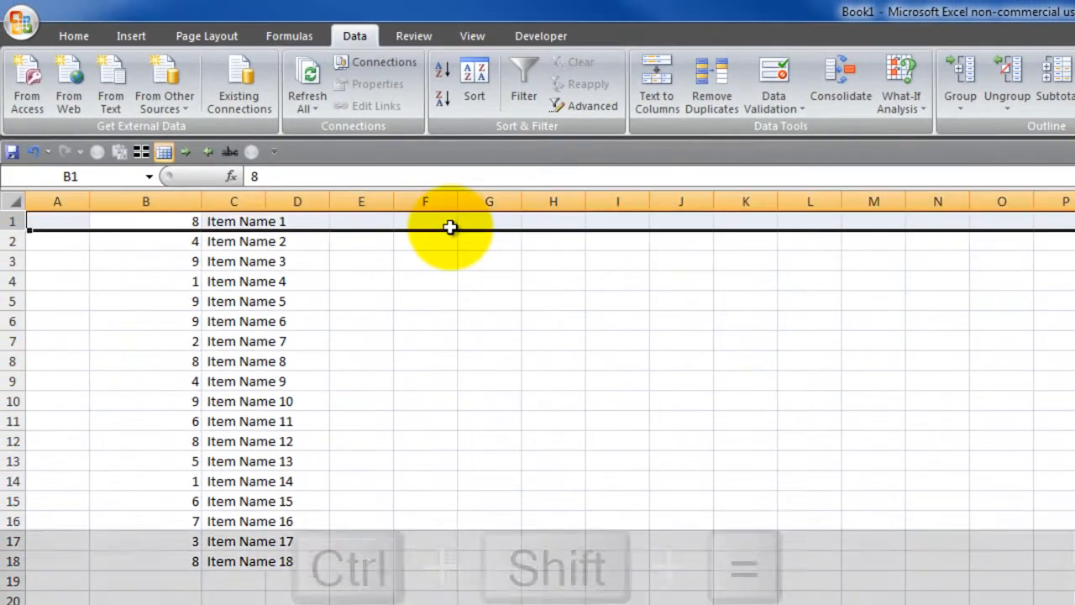
pyautogui.write('Qty')
pyautogui.click(233, 222)
pyautogui.write('Item')
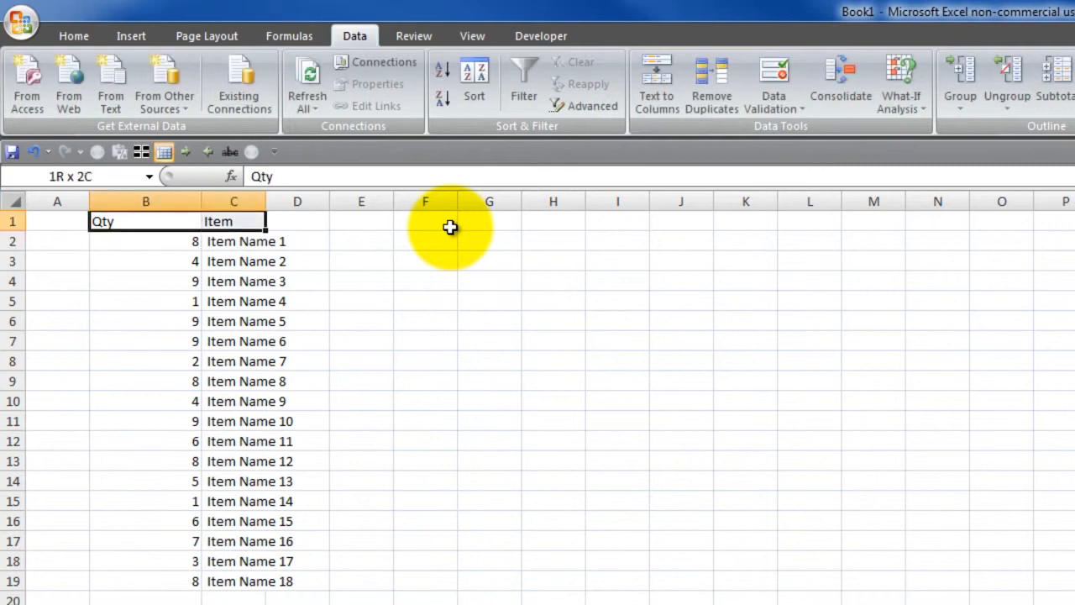
pyautogui.click(74, 35)
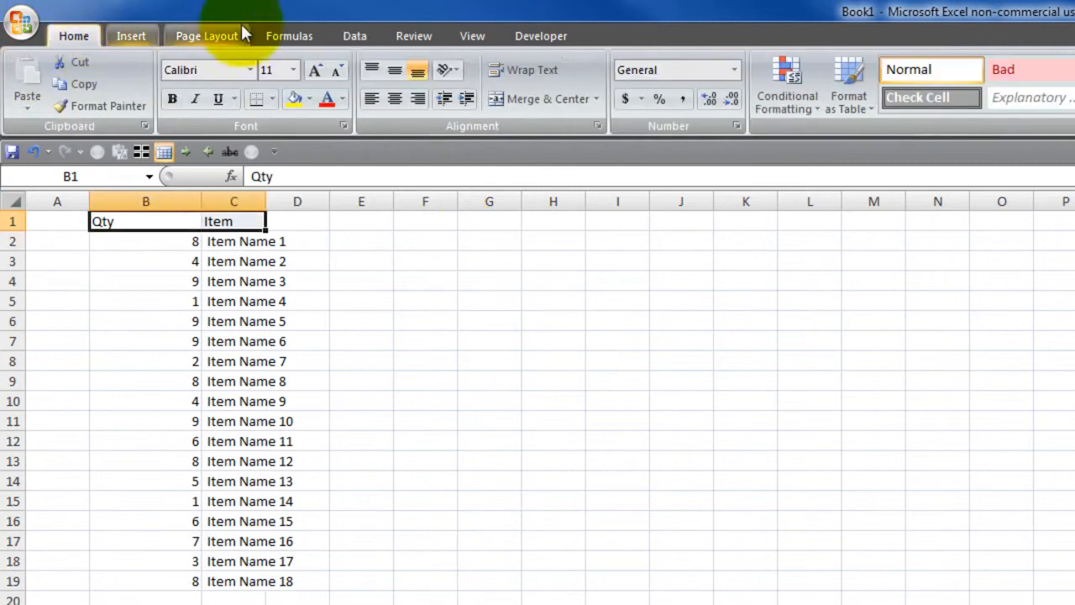
pyautogui.moveTo(395, 114)
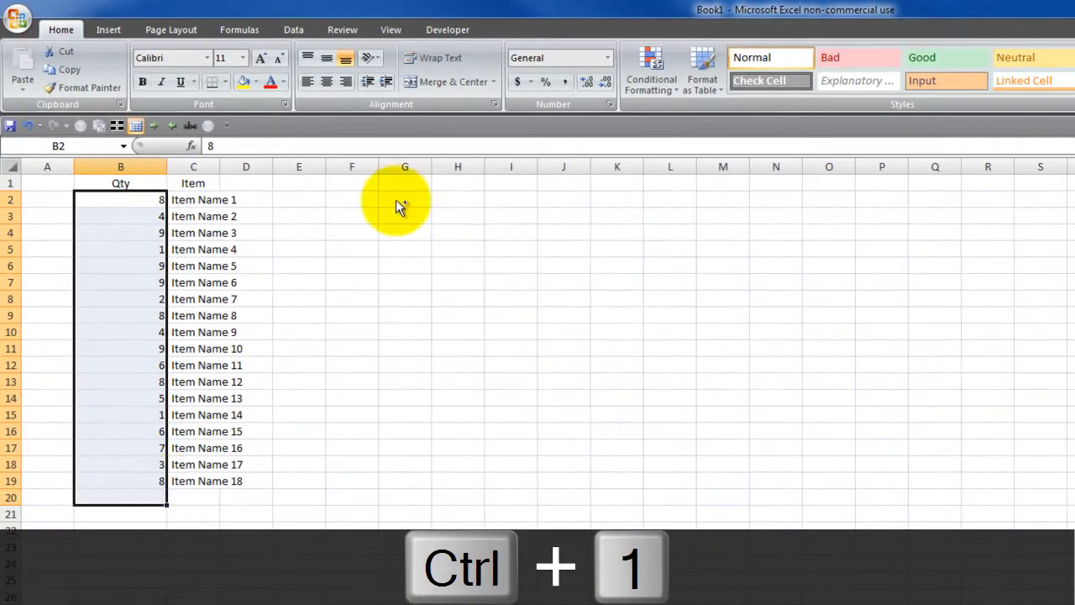
# Apply the Number format to the Qty cells and total them in B21 with =SUM(B2:B20)
pyautogui.press('ctrl+1')
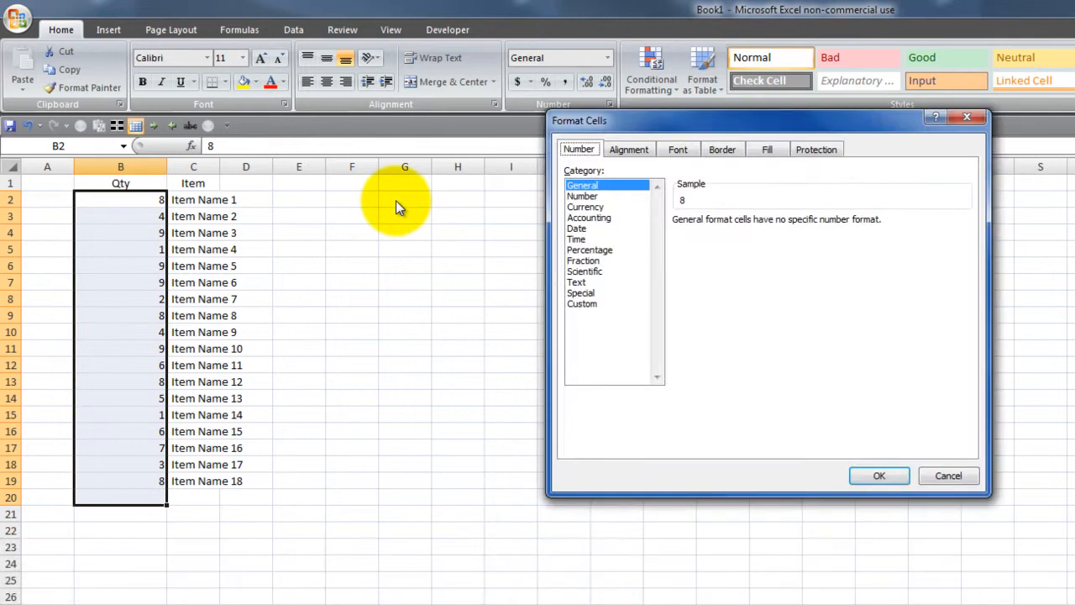
pyautogui.click(581, 195)
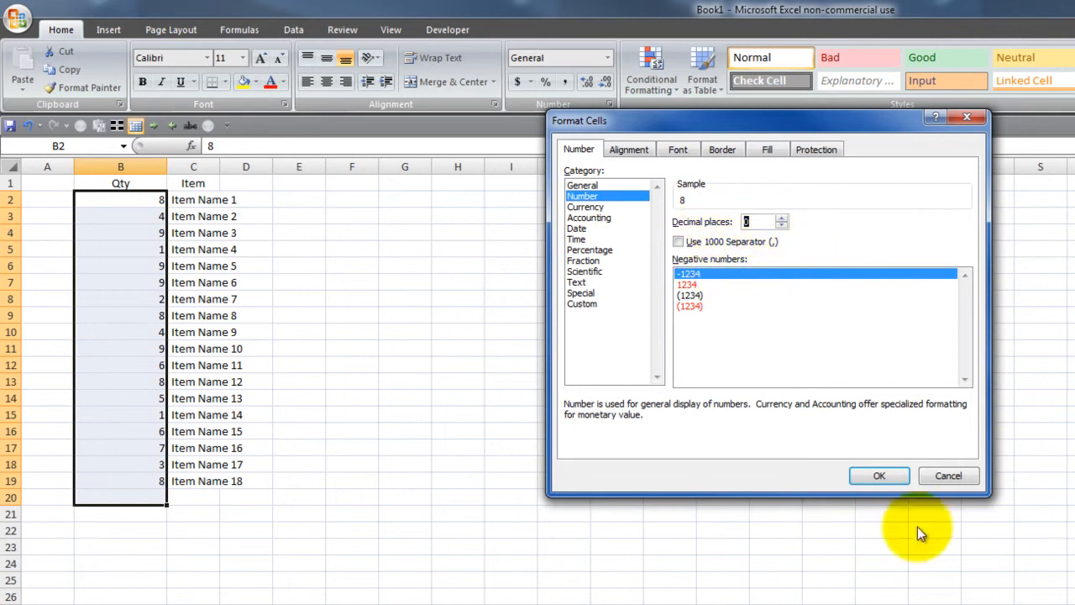
pyautogui.click(879, 475)
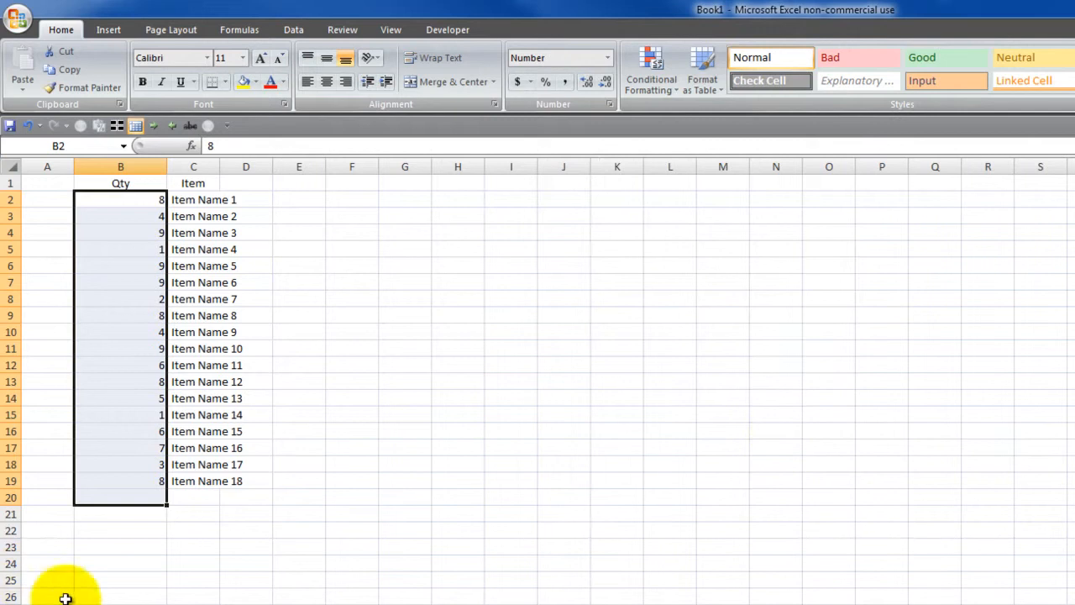
pyautogui.press('alt+=')
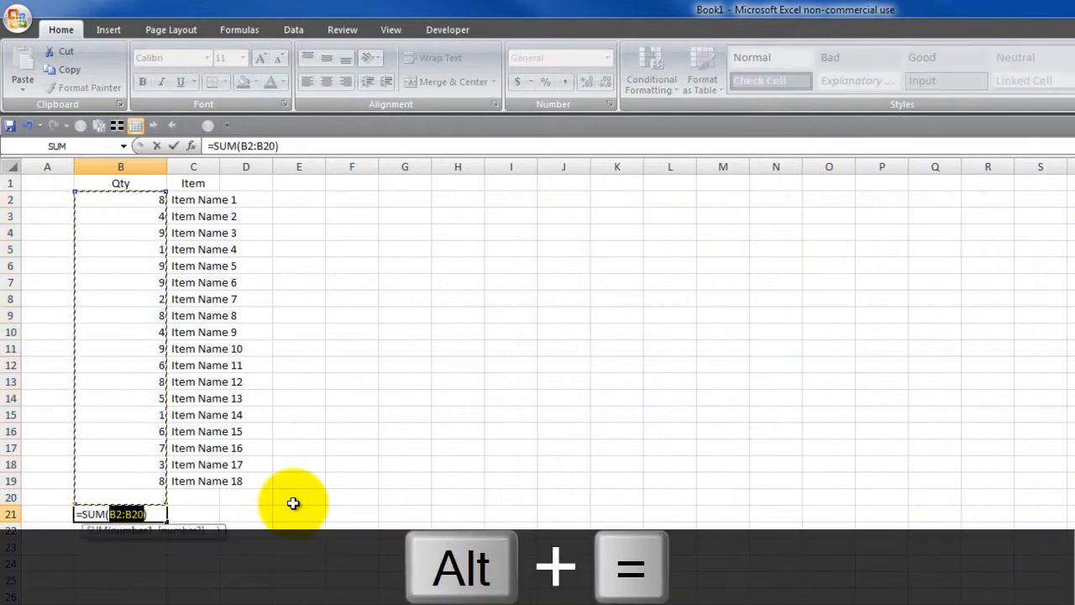